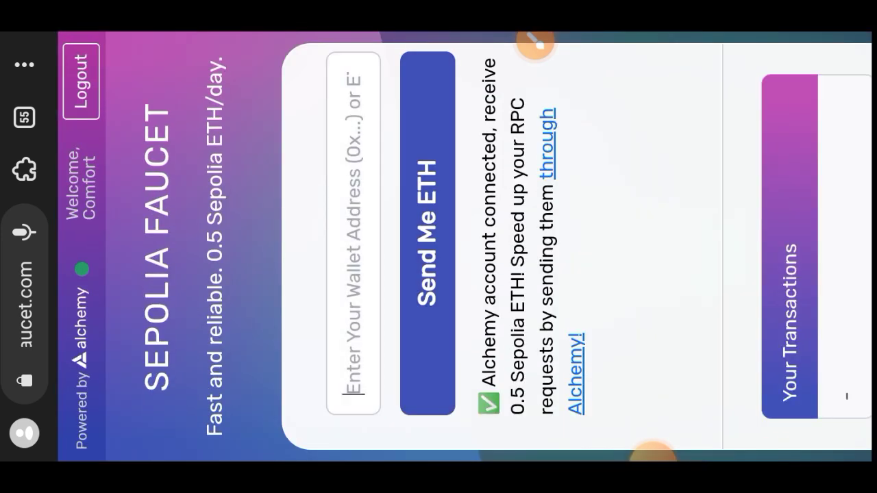
- Enter the wallet address in the Alchemy Sepolia Faucet to receive 0.5 Sepolia ETH
click(349, 233)
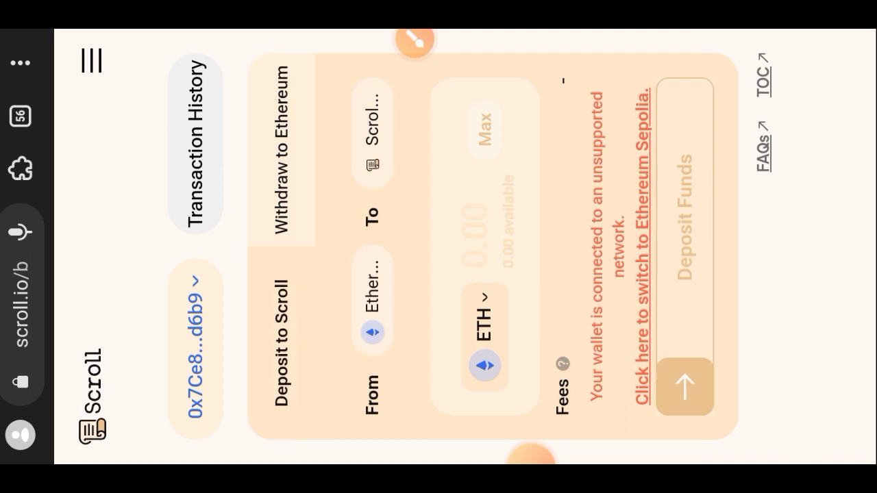
- Switch the wallet to Ethereum Sepolia from the Scroll Bridge deposit form
click(19, 167)
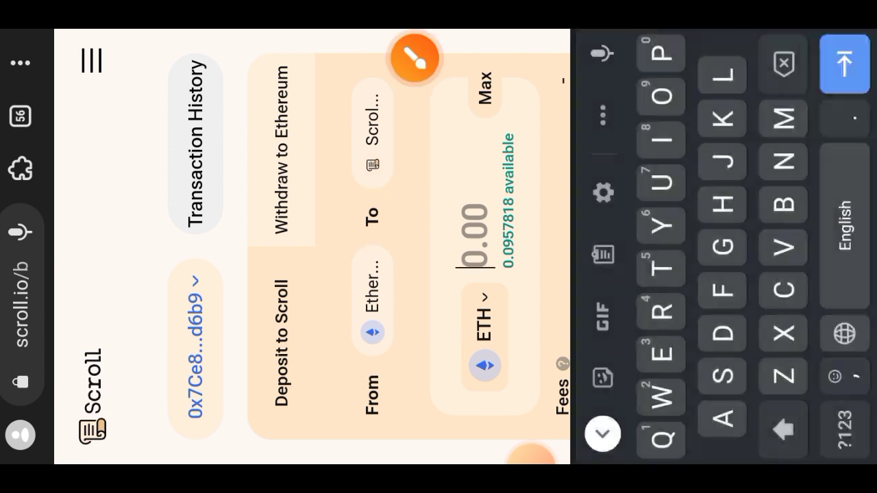
- Enter 0.02 ETH as the Ethereum-to-Scroll deposit amount
click(847, 438)
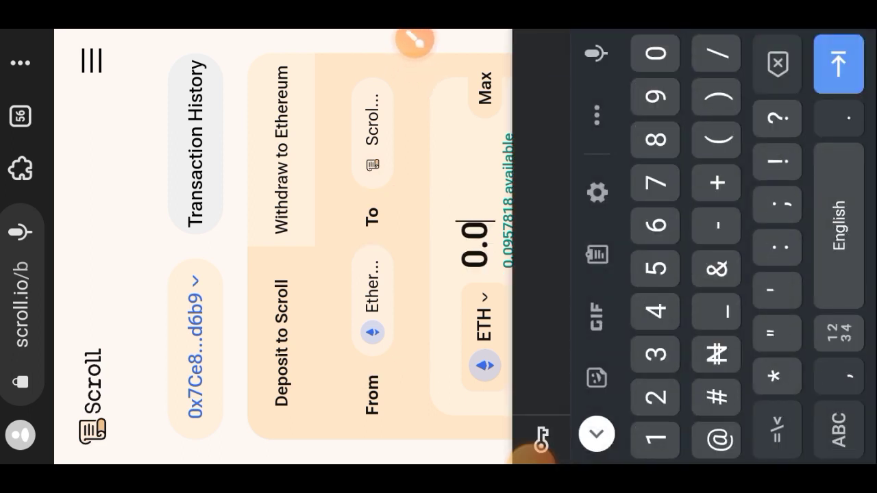
text(0.02)
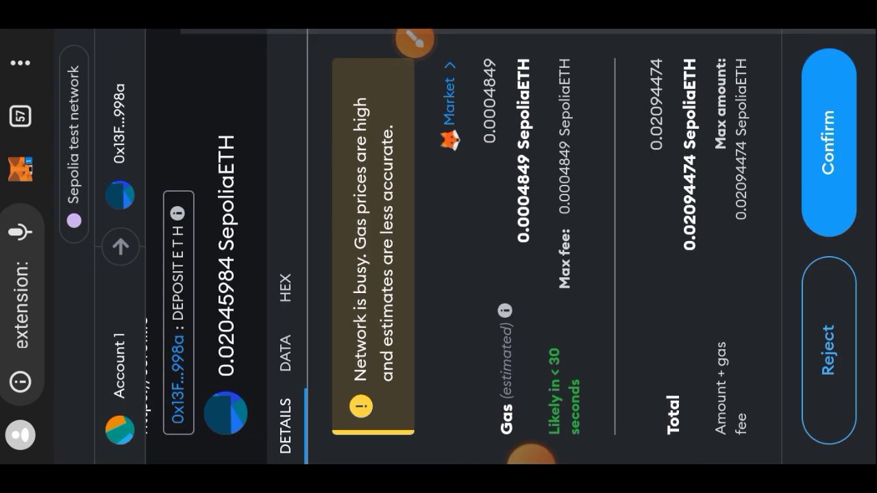
- Confirm the 0.02045984 SepoliaETH deposit transaction, including gas, in MetaMask
click(835, 144)
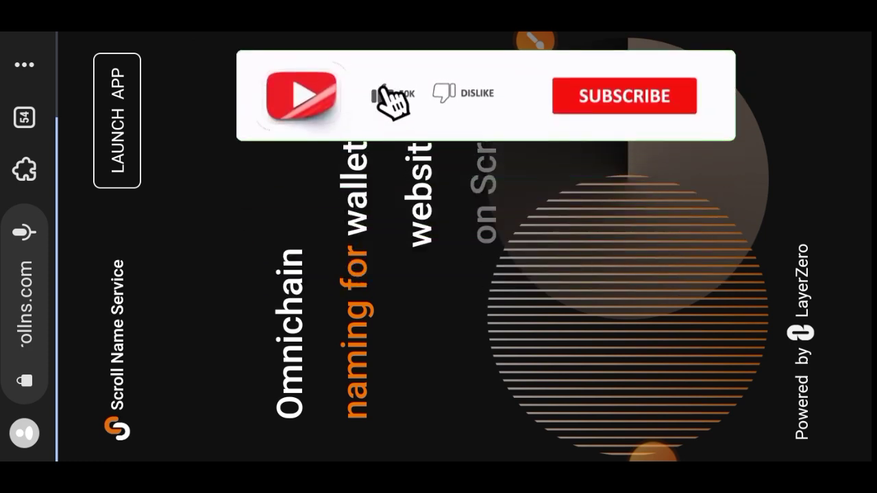
- Launch the .scroll name search app from the Scroll Name Service landing page
click(625, 96)
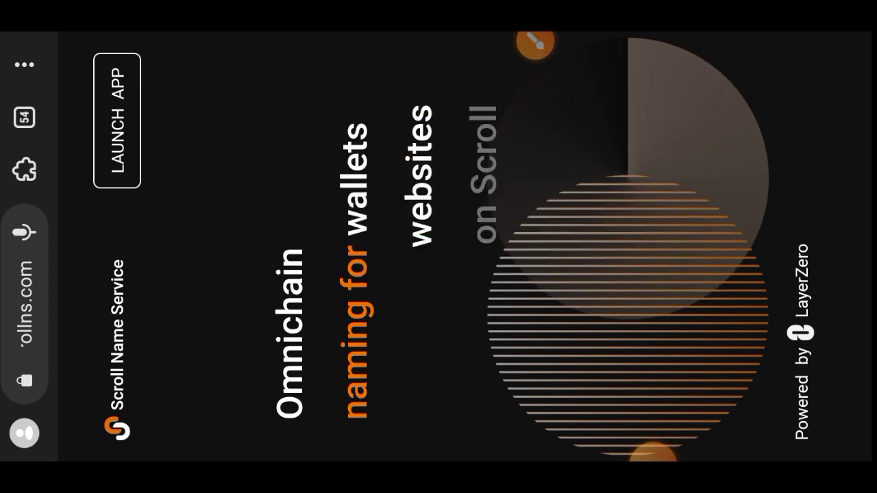
drag(596, 257, 144, 130)
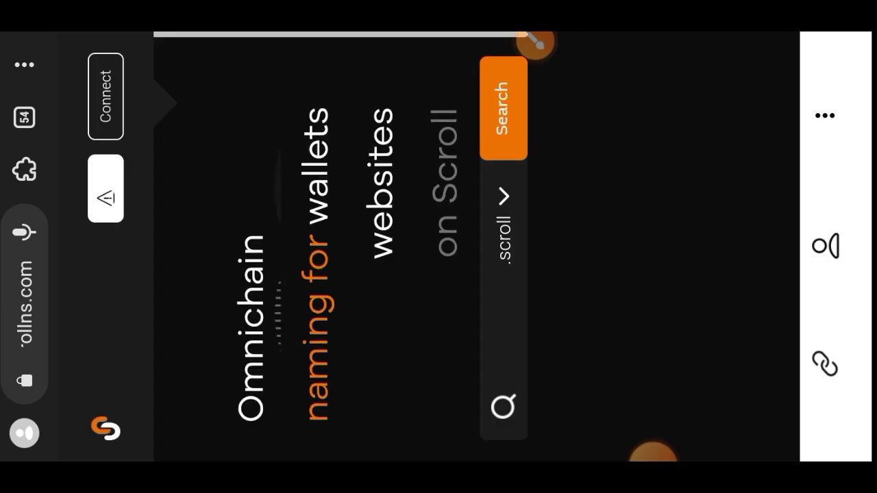
- Connect MetaMask with Account 1 selected and approve the site connection
drag(247, 147, 561, 230)
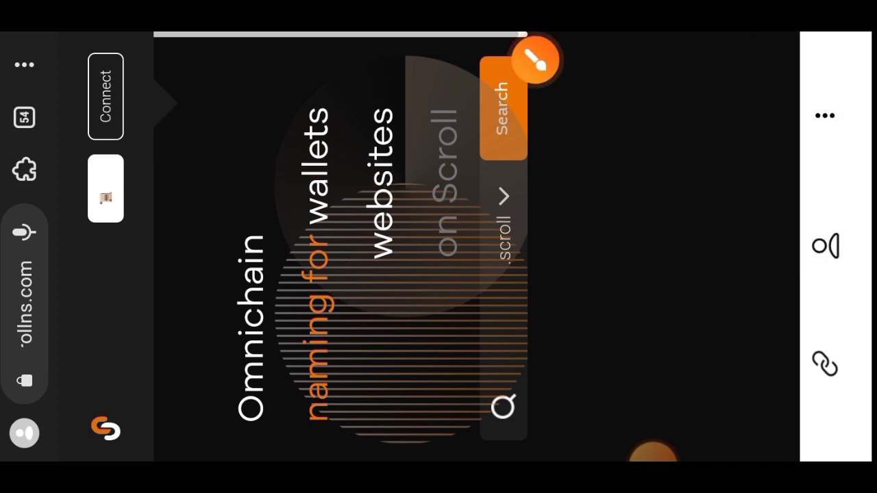
click(104, 96)
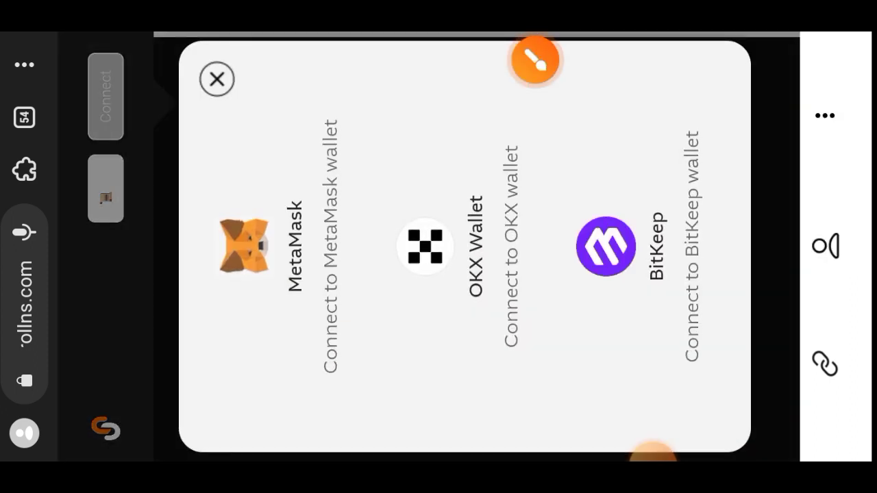
click(242, 247)
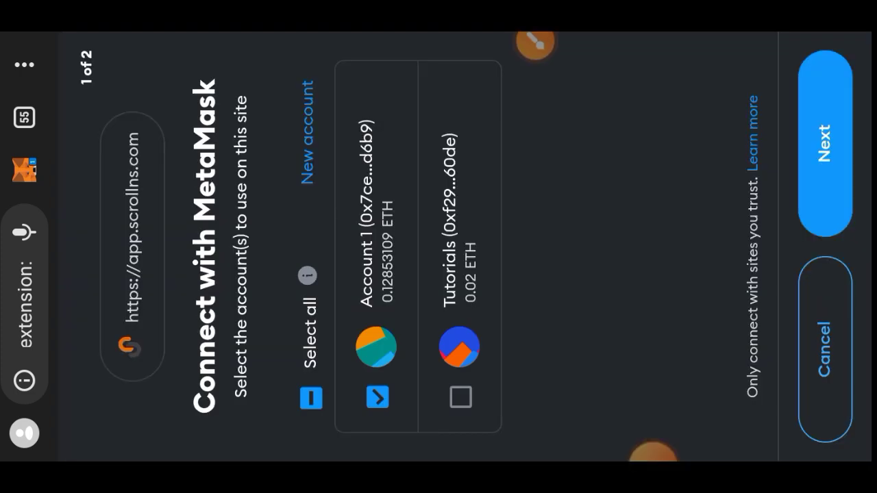
click(828, 143)
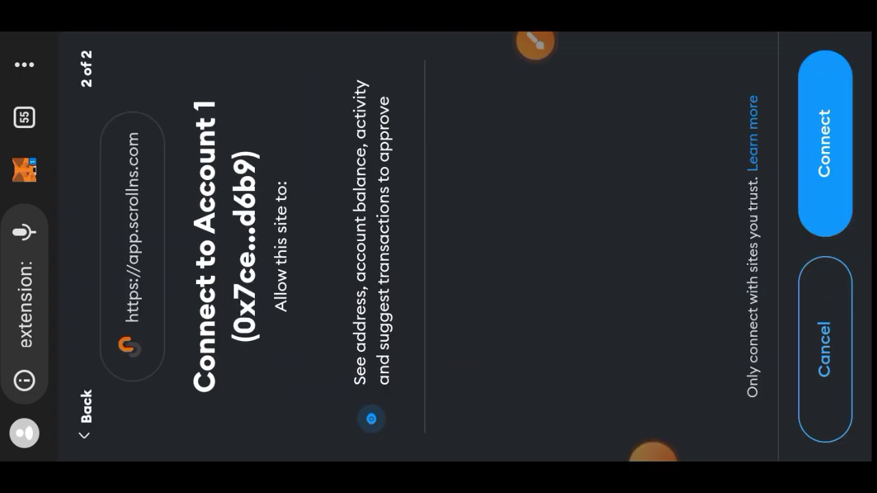
click(826, 144)
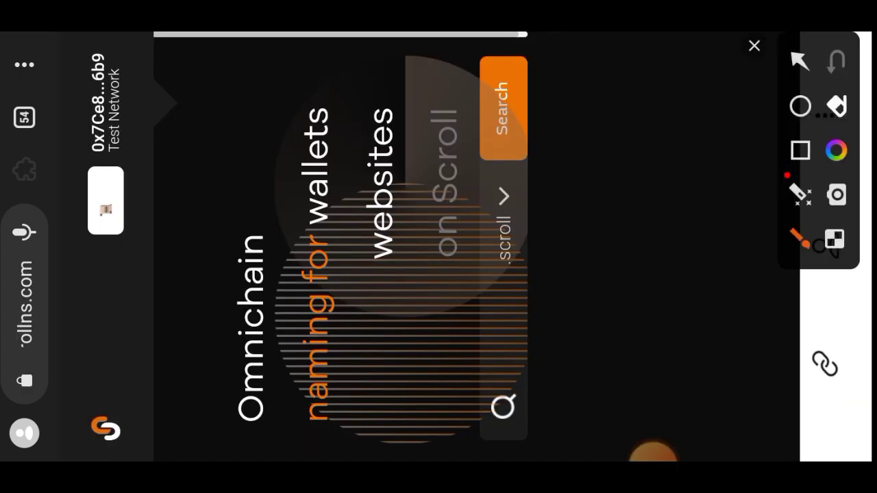
- Search cmftrch.scroll to show its 1-year registration period and fees
drag(616, 229, 127, 205)
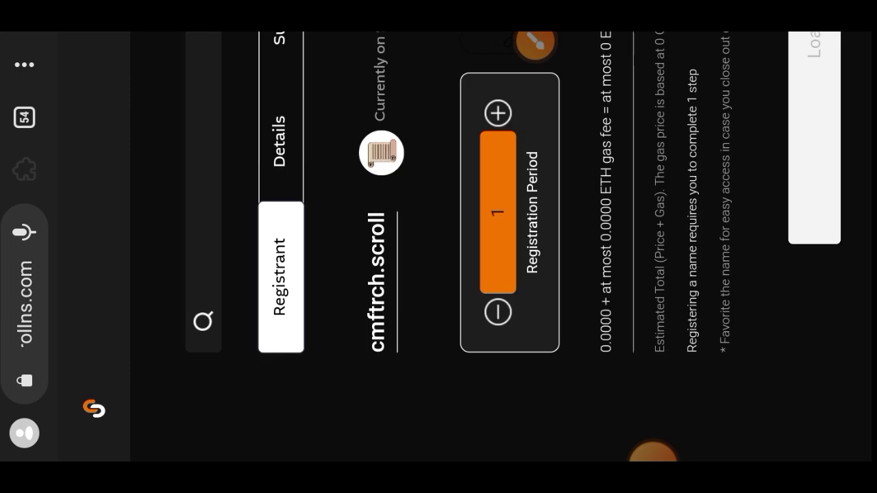
- Confirm the 0.0057222 ETH Direct Register transaction in MetaMask
click(498, 114)
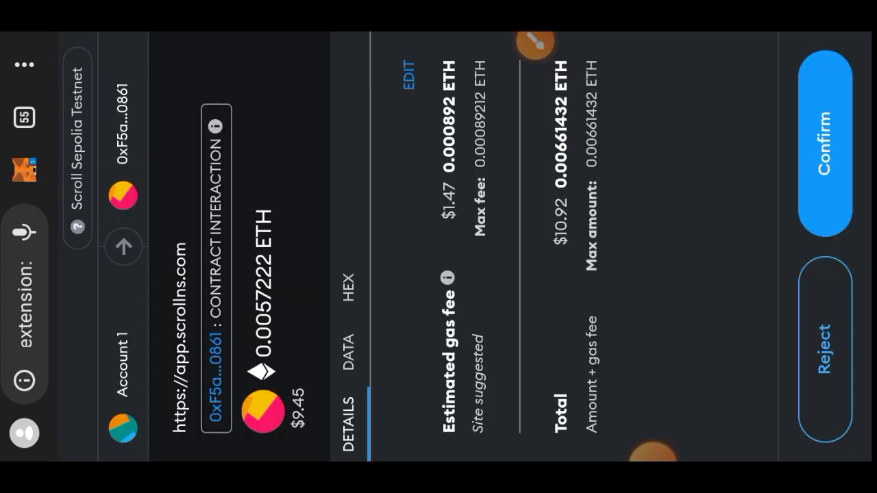
click(829, 147)
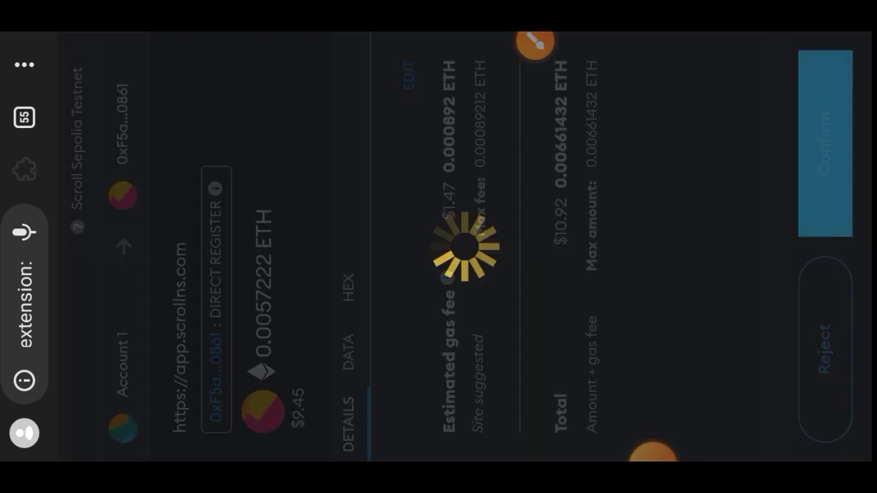
click(826, 147)
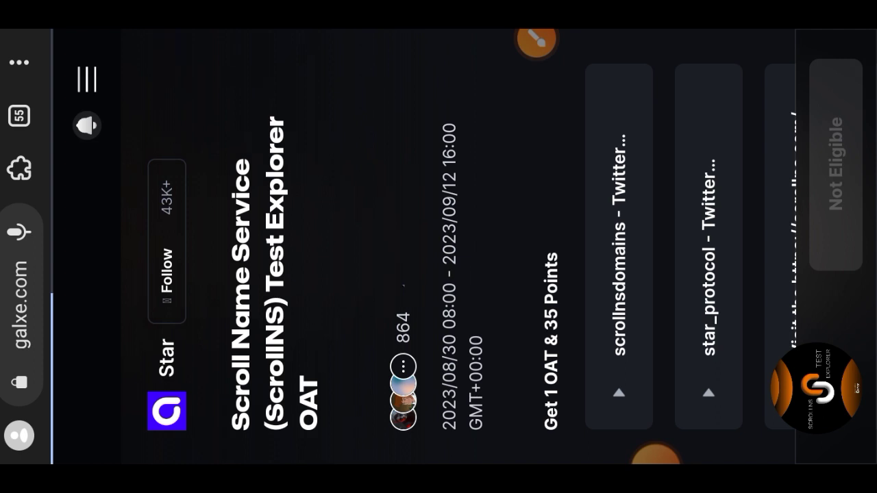
- Verify the scrollnsdomains Twitter follow task and dismiss the 1004 retry error
scroll(right, 3)
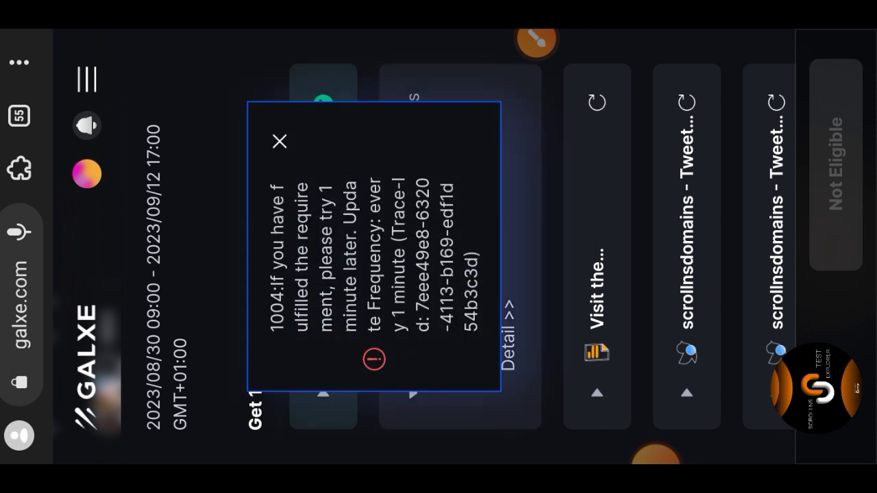
click(281, 140)
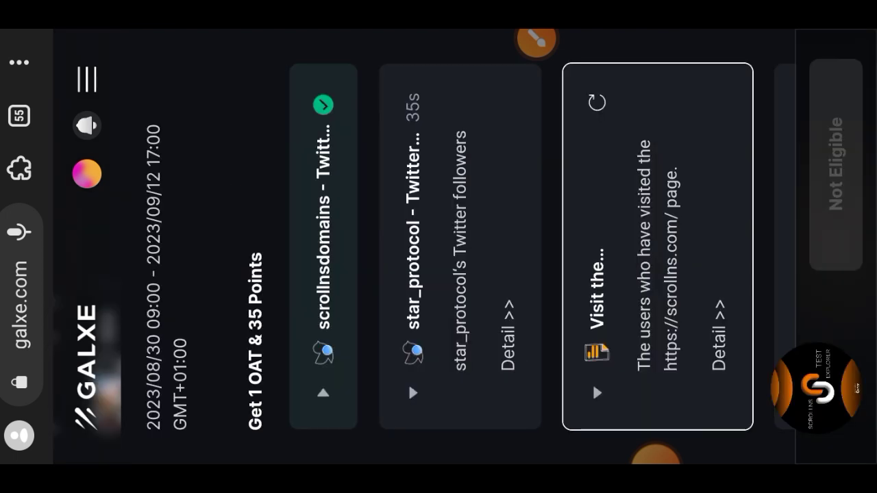
- Re-verify the page visit and Tweet quoters tasks until every task shows completed
click(598, 102)
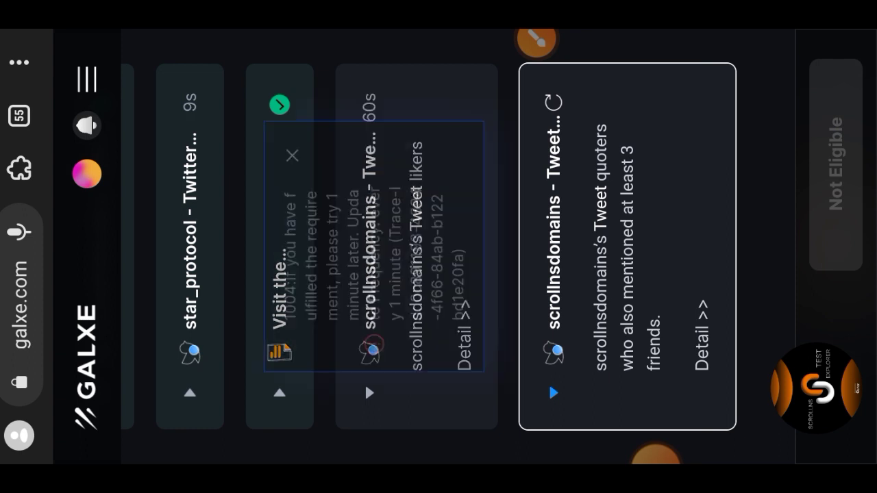
click(291, 155)
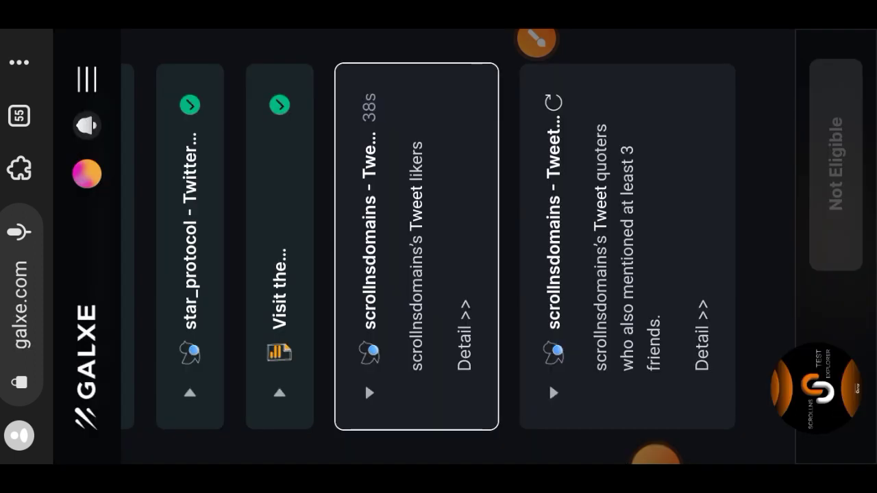
scroll(right, 3)
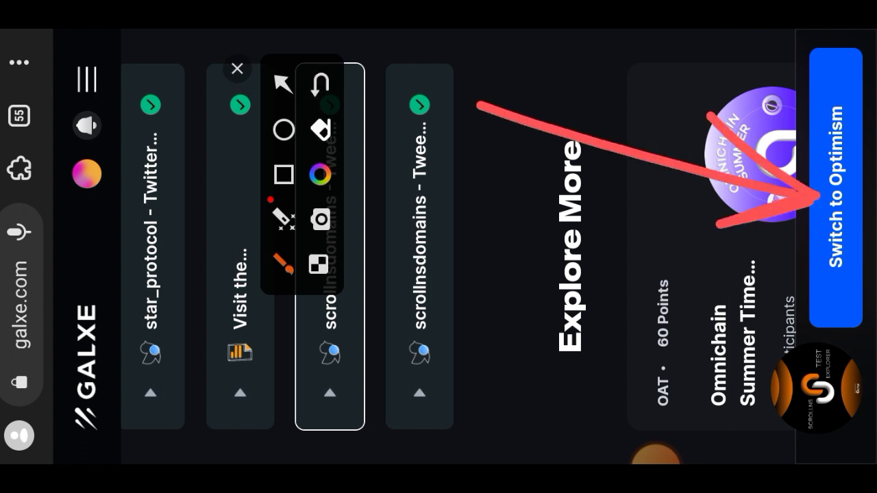
- Switch the MetaMask wallet to the Optimism network and return to the Galxe campaign
click(238, 68)
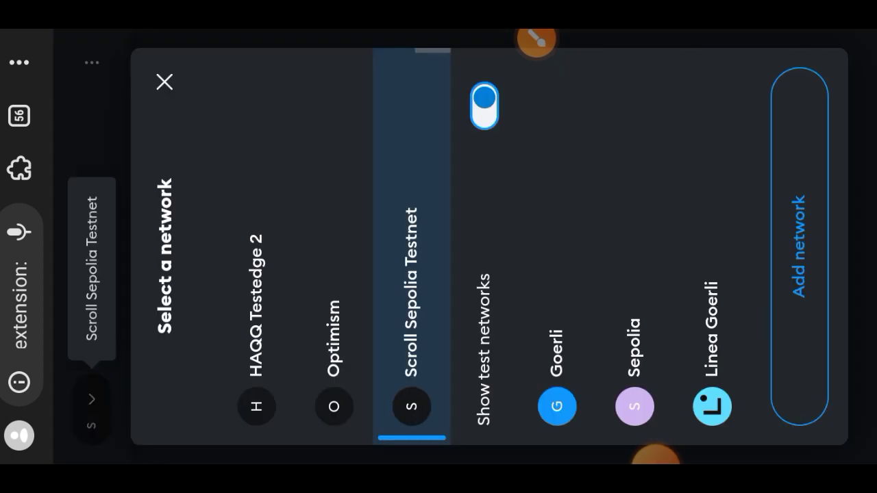
click(332, 406)
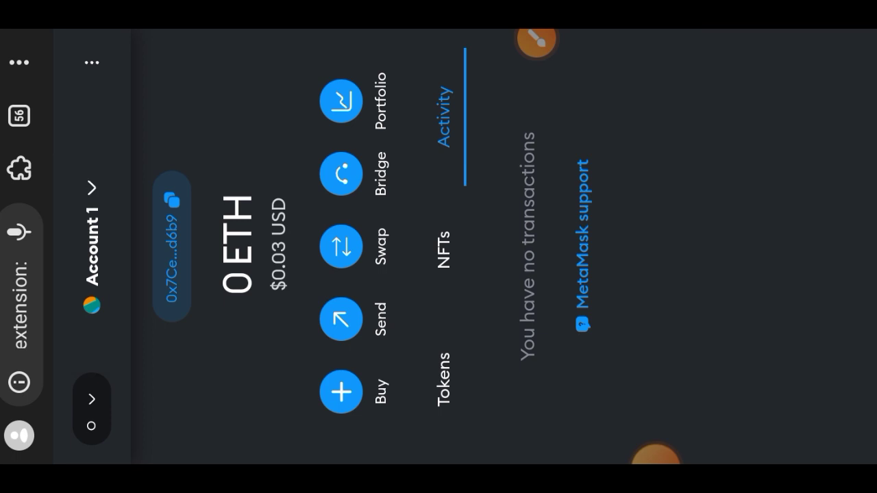
click(444, 384)
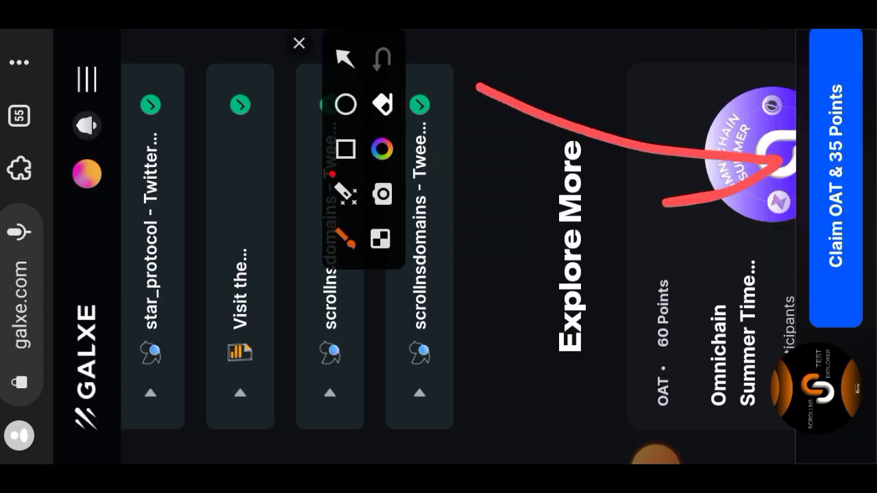
- Claim the OAT and 35 points, confirming the CLAIM transaction in MetaMask
click(300, 43)
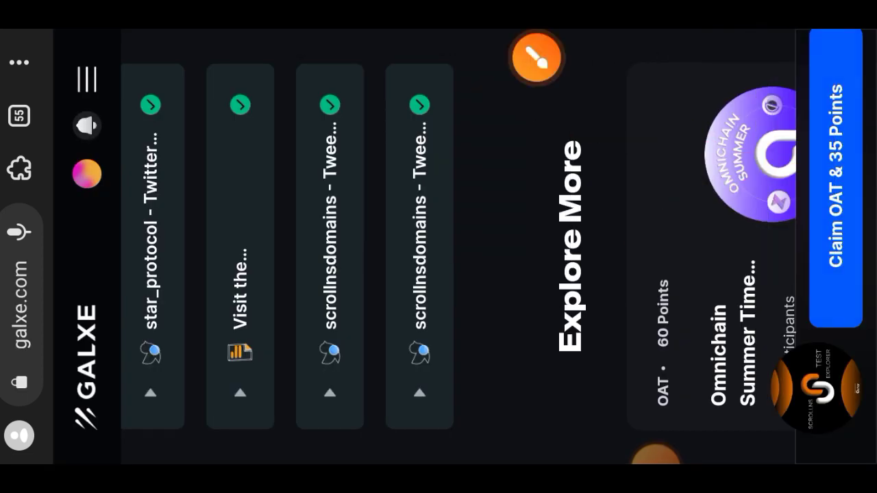
click(834, 178)
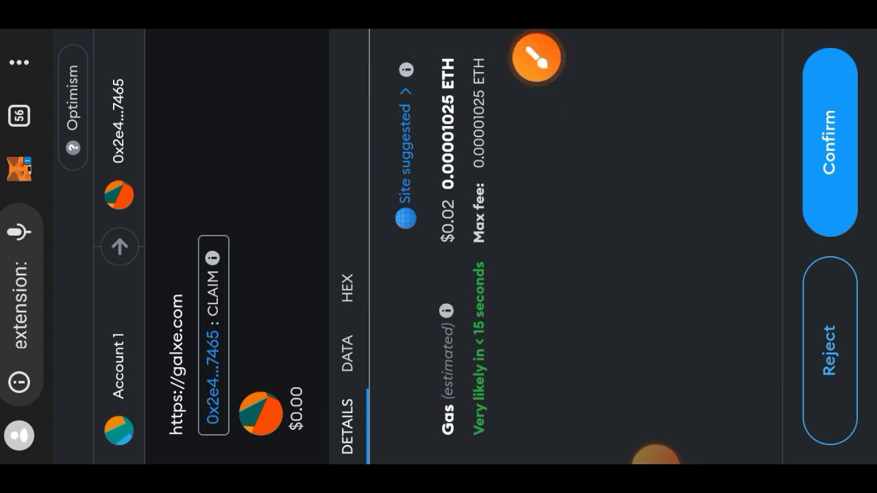
click(831, 144)
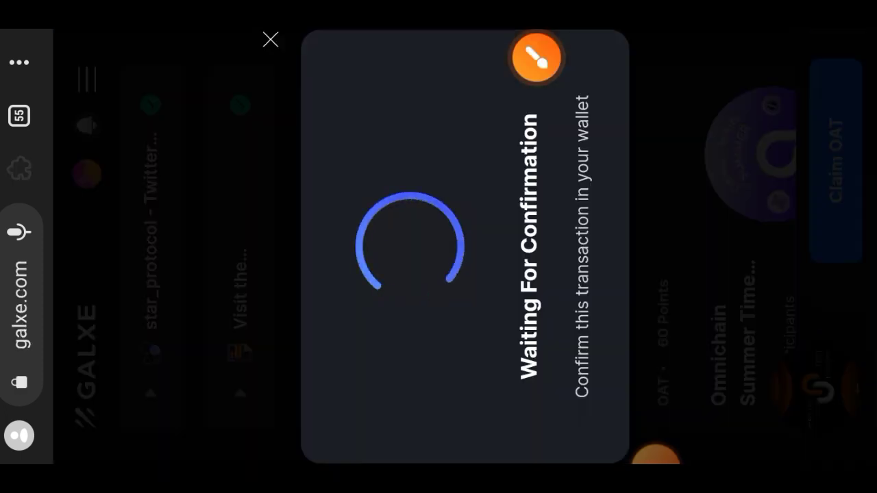